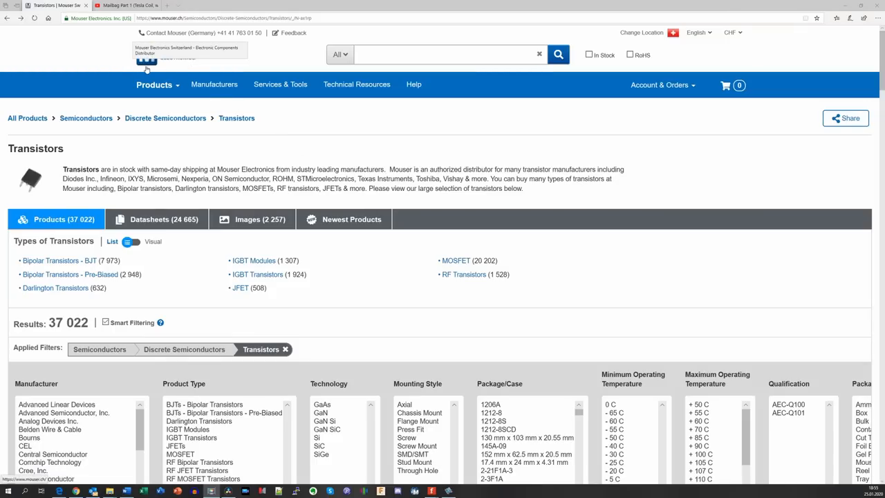
mouse_move(337, 336)
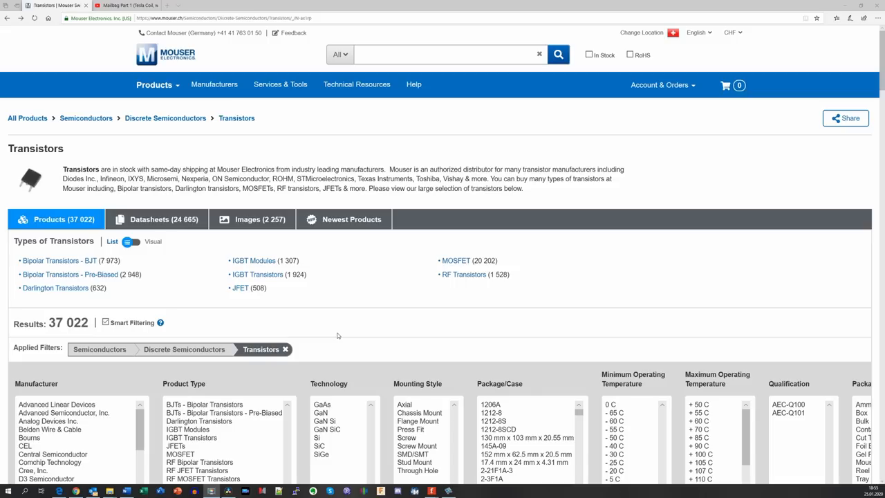
mouse_move(164, 390)
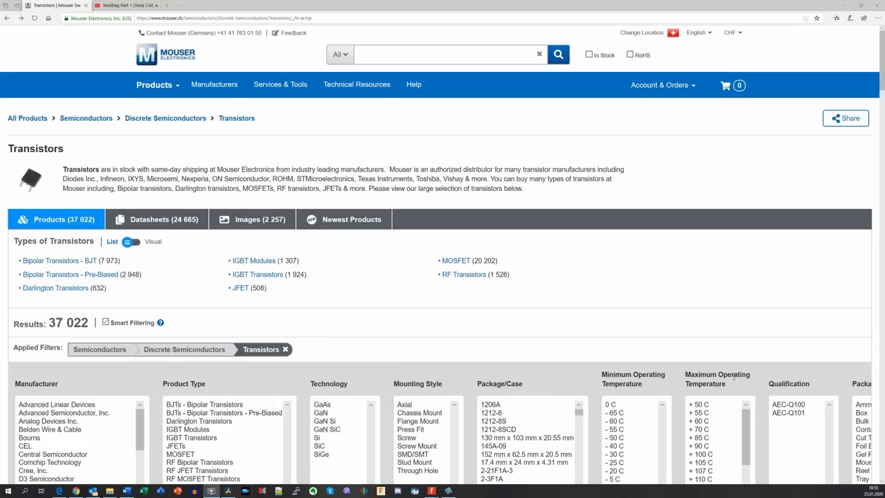
mouse_move(470, 381)
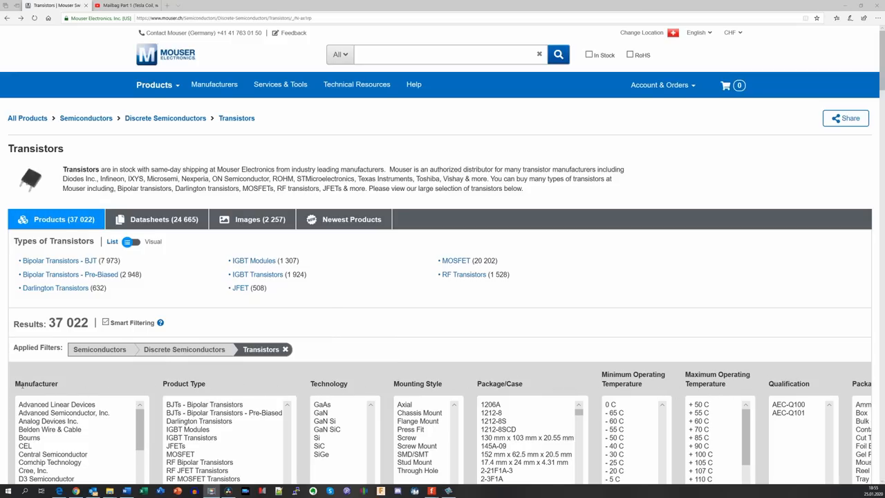
mouse_move(586, 386)
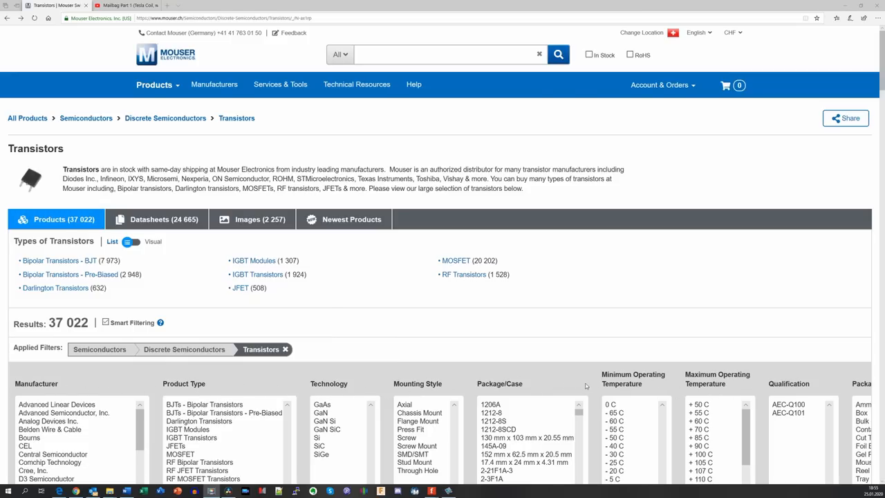
mouse_move(629, 382)
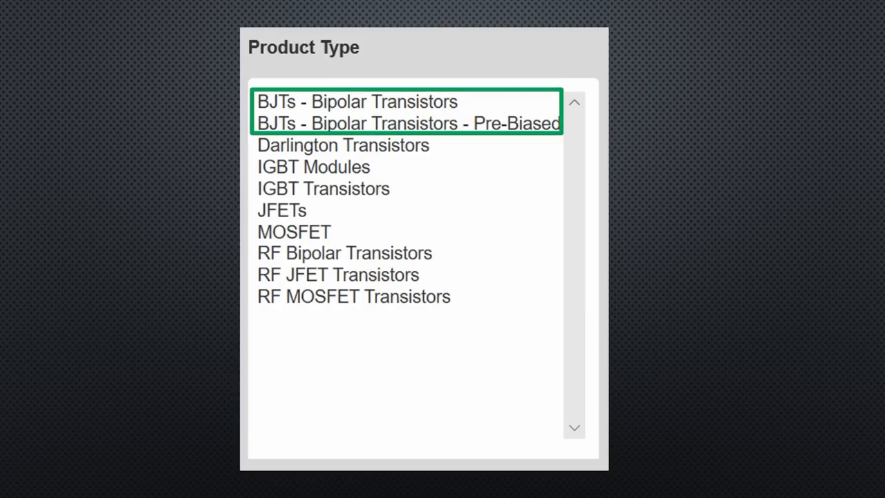
Filter to BJTs - Bipolar Transistors product type, showing the 7,973 matching results.
left_click(293, 221)
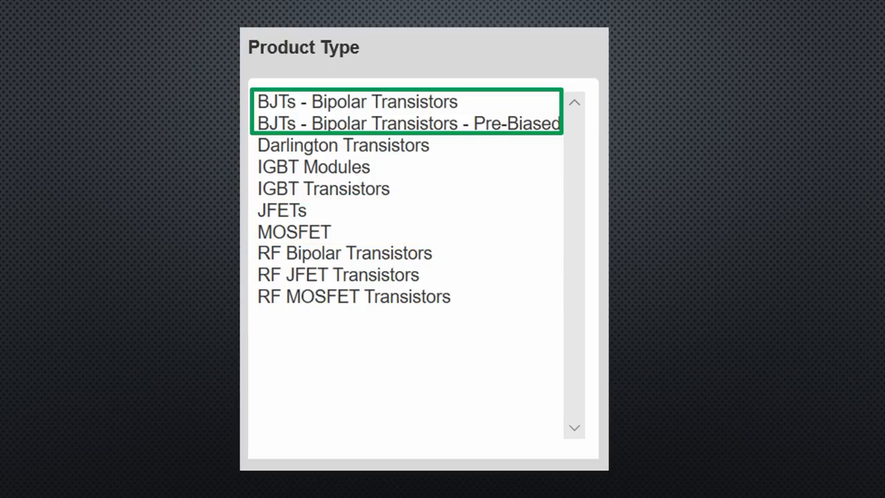
left_click(293, 222)
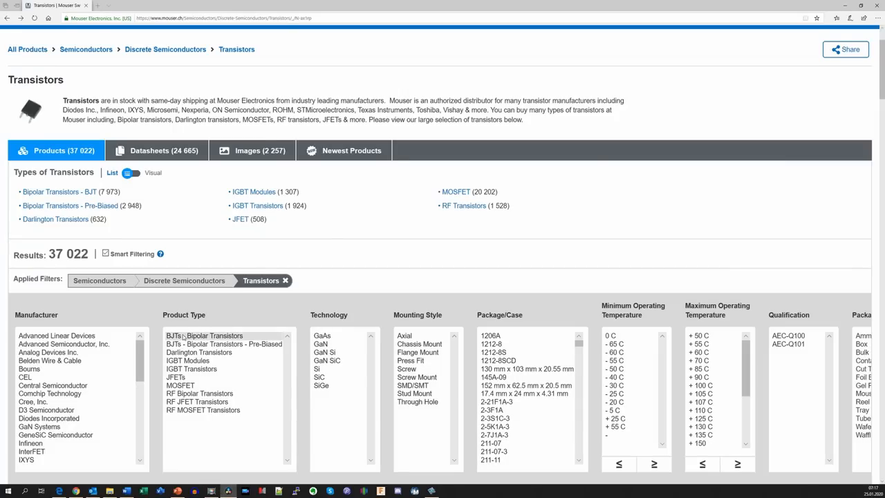
left_click(203, 336)
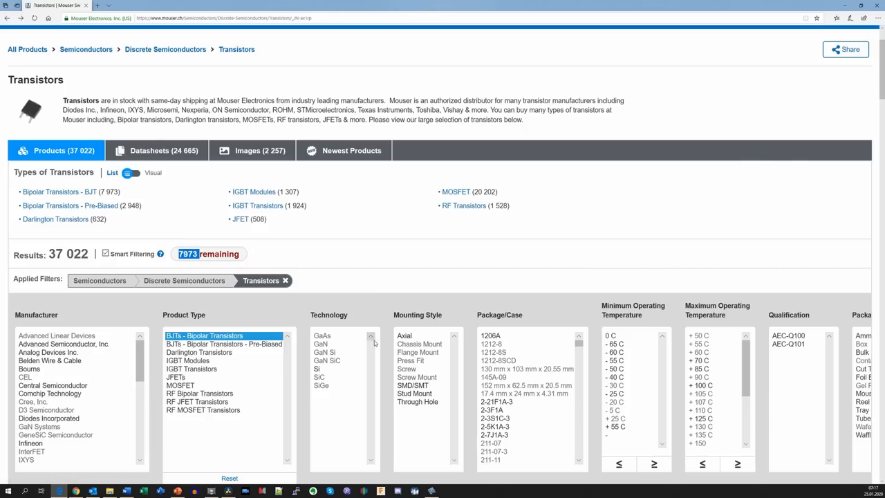
left_click(203, 336)
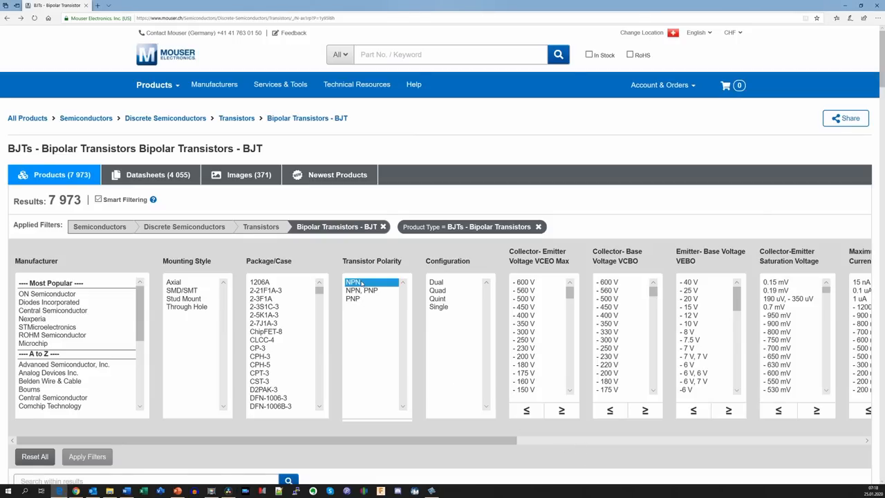
Pick PNP, then 'NPN, PNP' polarity, previewing 2,718 remaining.
left_click(352, 299)
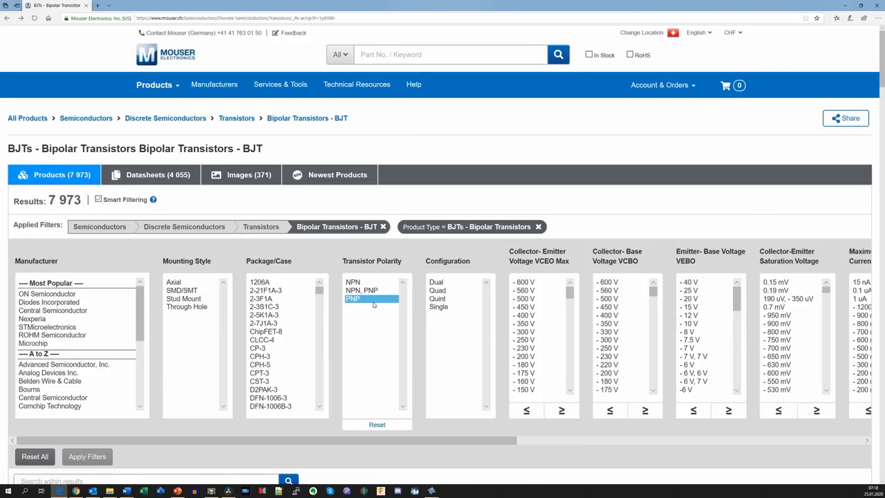
left_click(363, 291)
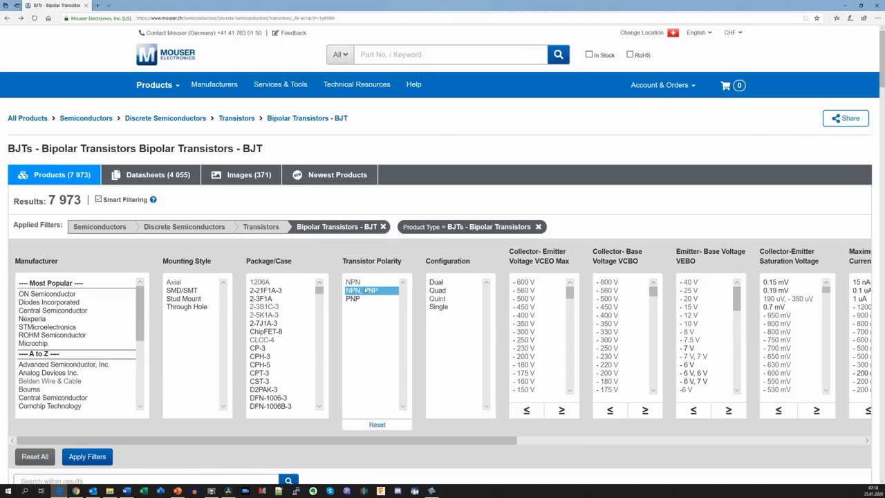
left_click(361, 290)
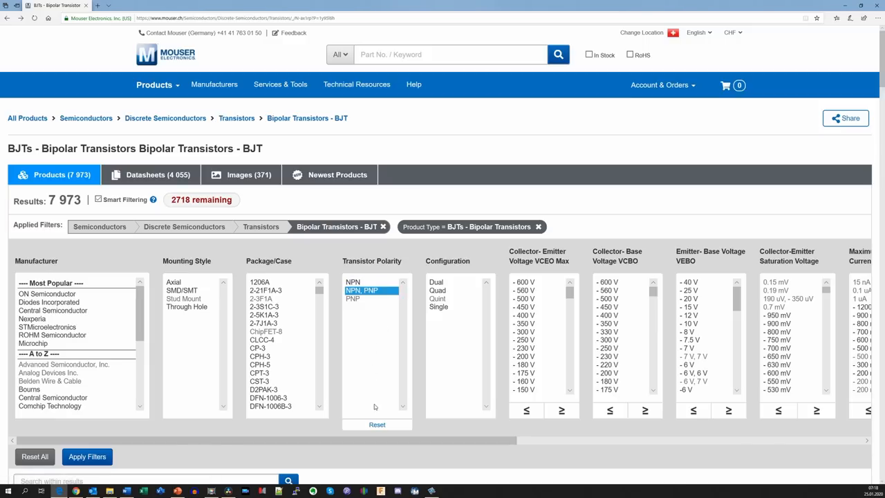
mouse_move(603, 476)
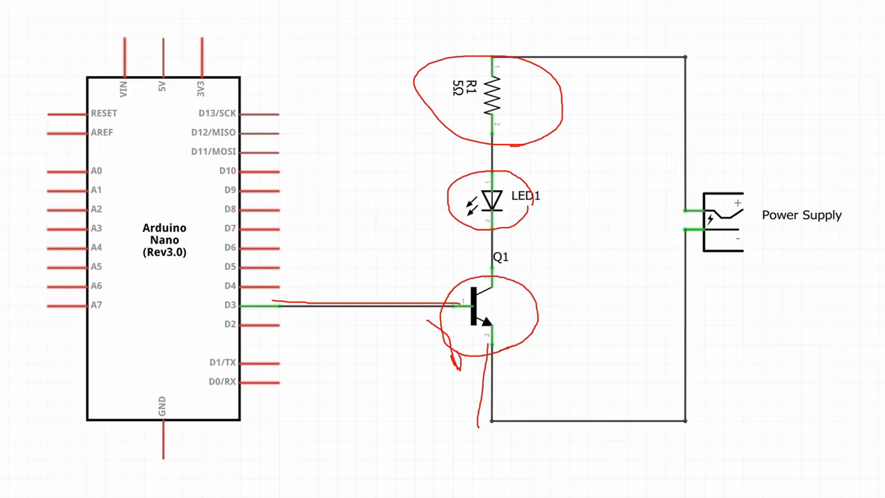
Draw a red mark at the transistor's emitter connection in the schematic.
left_click_drag(578, 159, 584, 373)
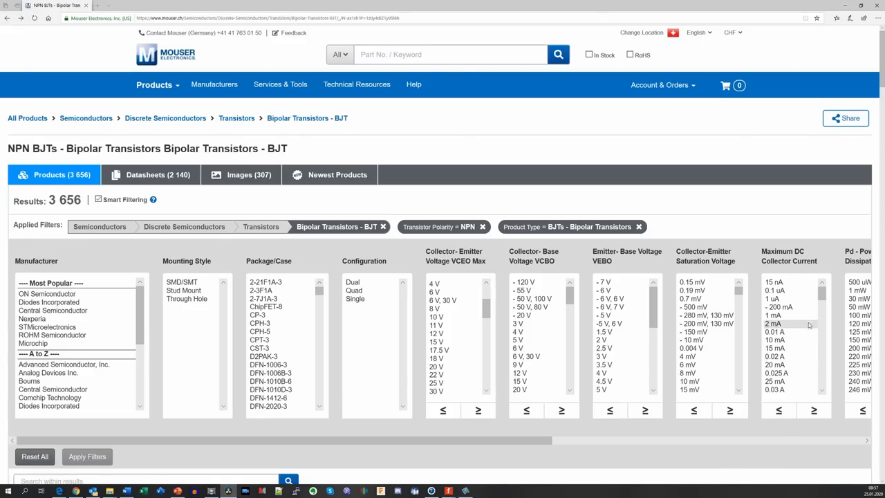
mouse_move(786, 284)
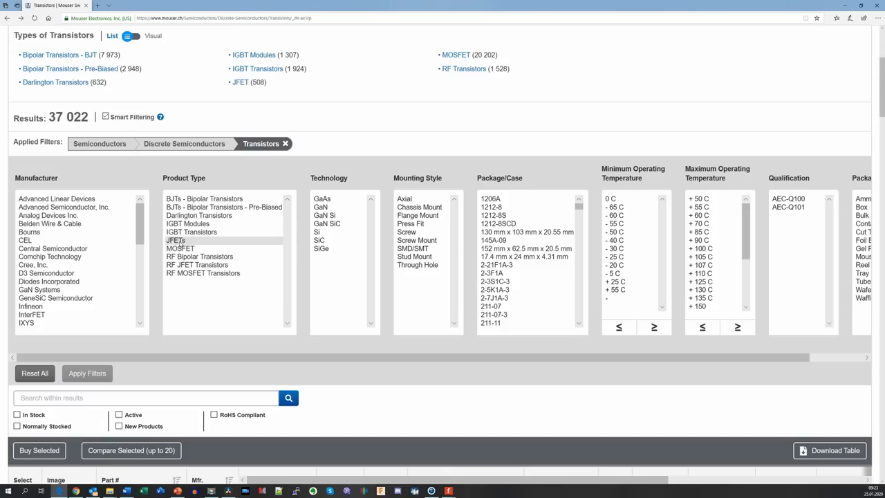
Select MOSFET product type and Si technology, leaving 19,567 results.
left_click(180, 249)
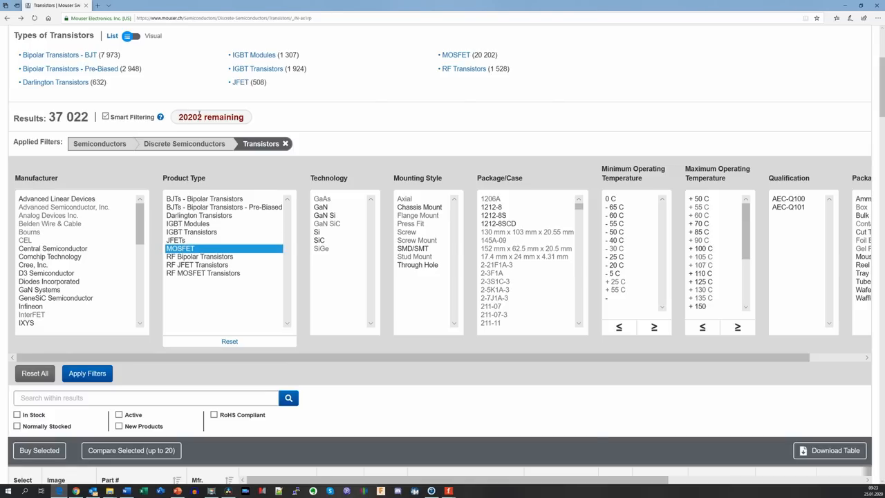
mouse_move(246, 118)
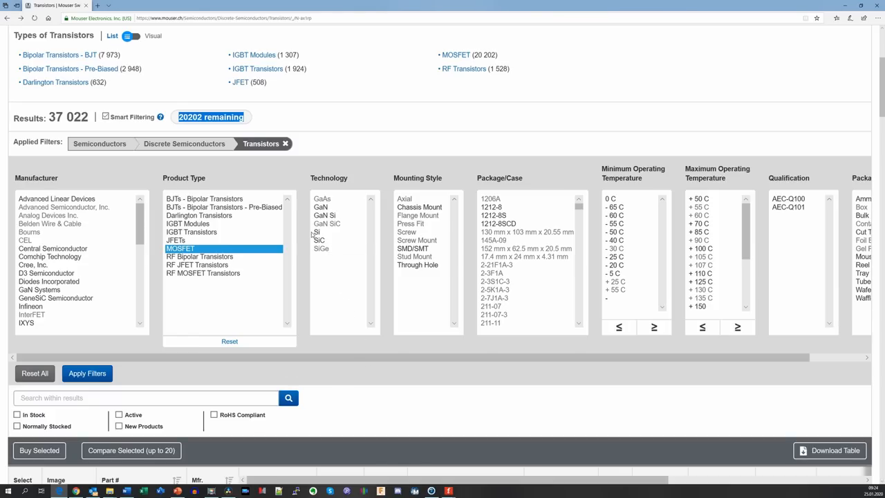
left_click(319, 233)
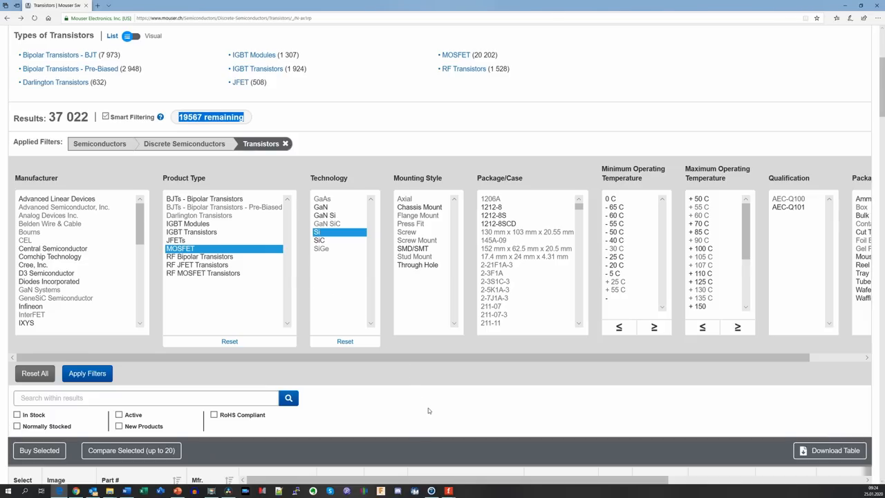
mouse_move(450, 439)
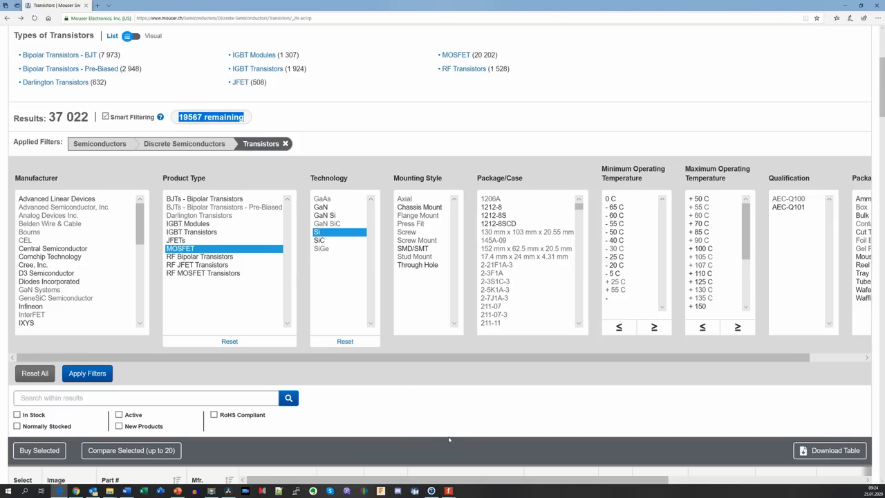
left_click(86, 373)
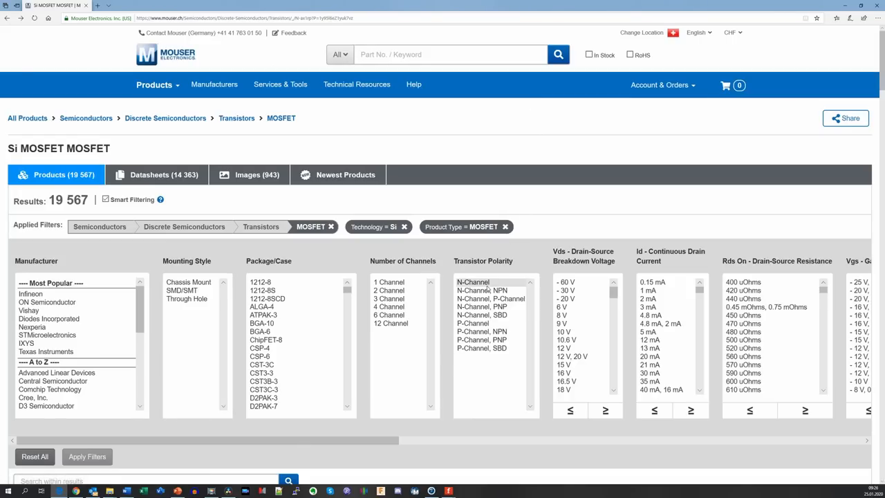
Compare N-Channel (13,848 remaining) against P-Channel (2,557 remaining) polarity, ending on N-Channel.
left_click(473, 324)
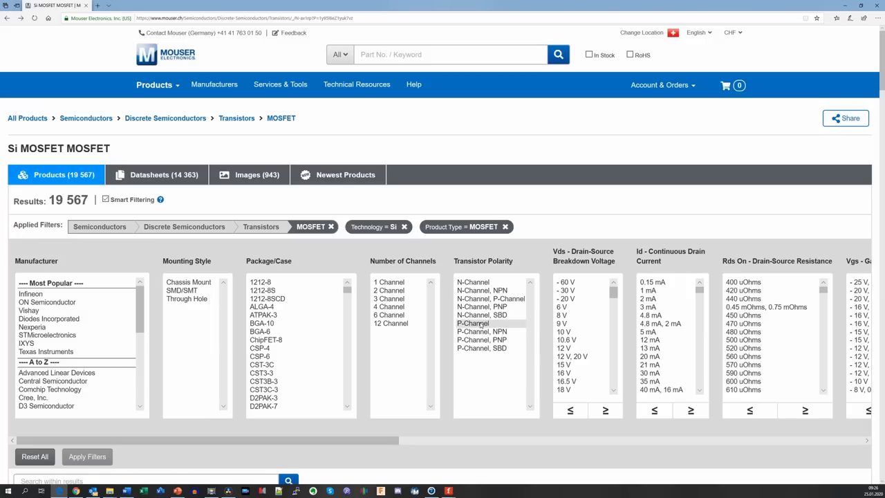
left_click(473, 282)
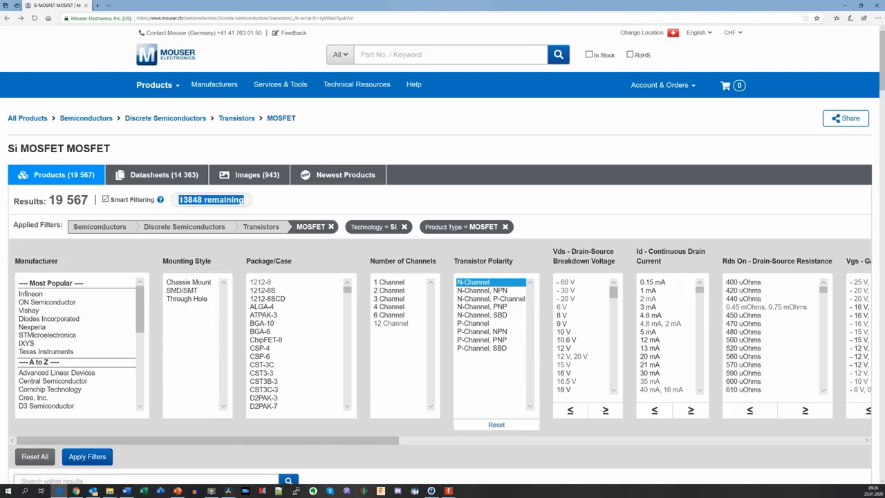
left_click(473, 324)
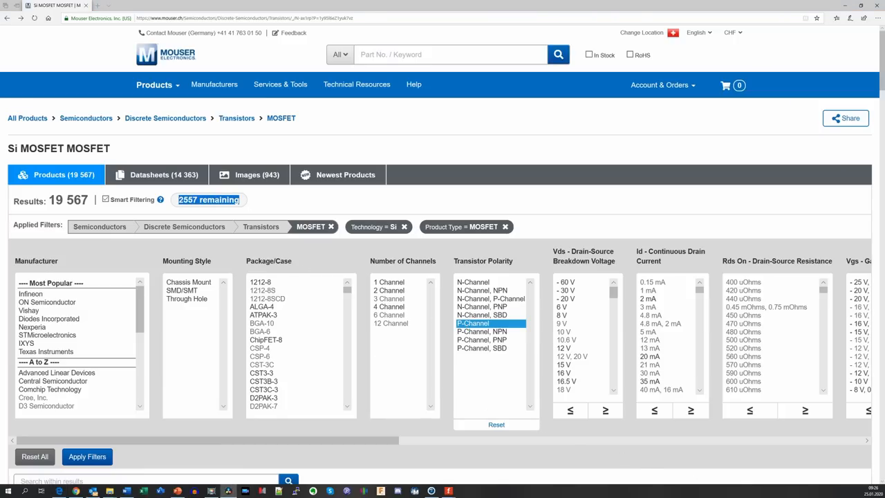
left_click(473, 282)
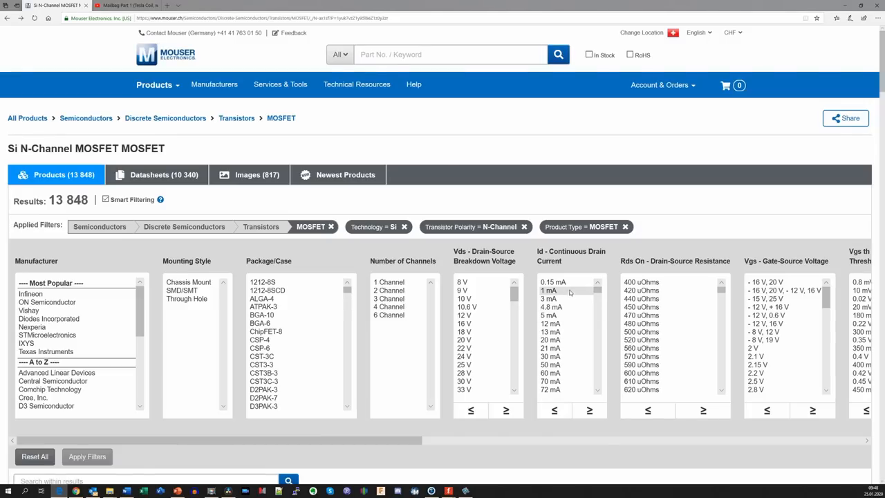
mouse_move(567, 263)
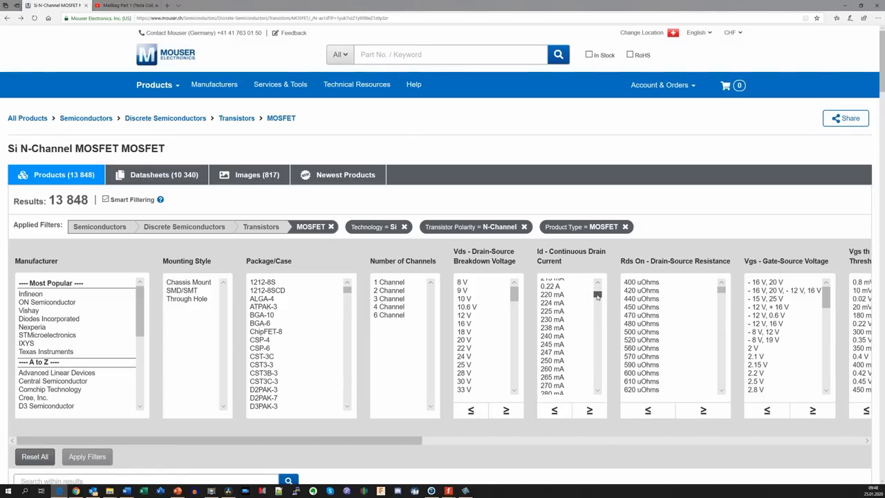
Scroll the Vds breakdown voltage filter list from 8 V down to its last value, 4500 V.
scroll("down", 3)
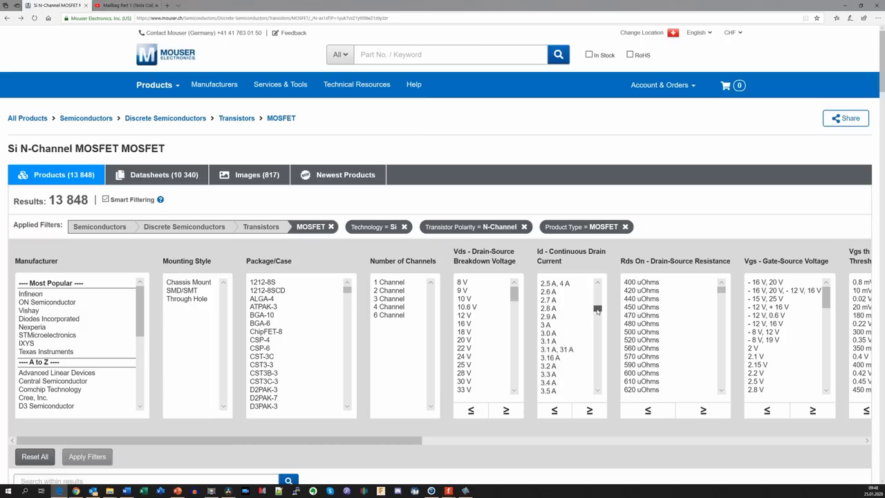
scroll("down", 3)
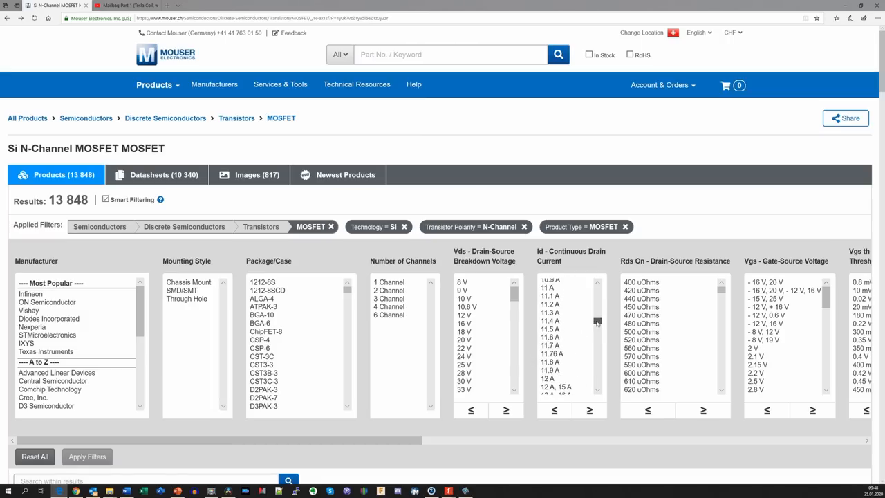
scroll("down", 3)
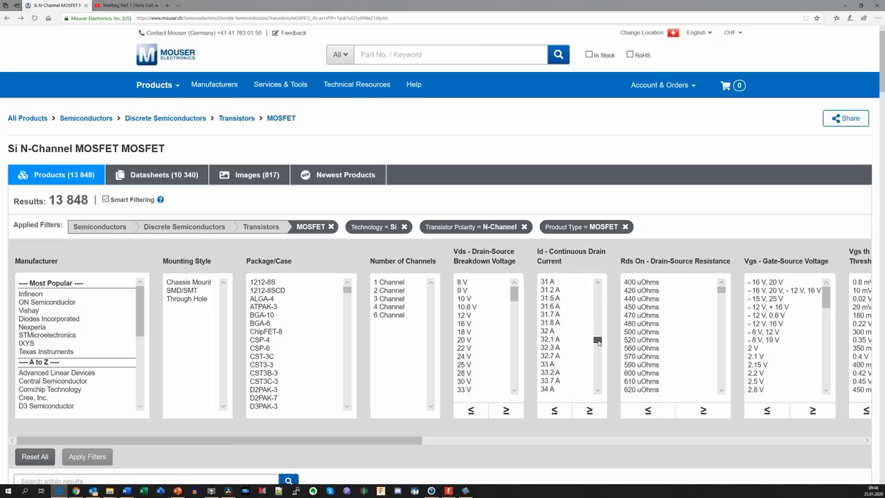
scroll("down", 3)
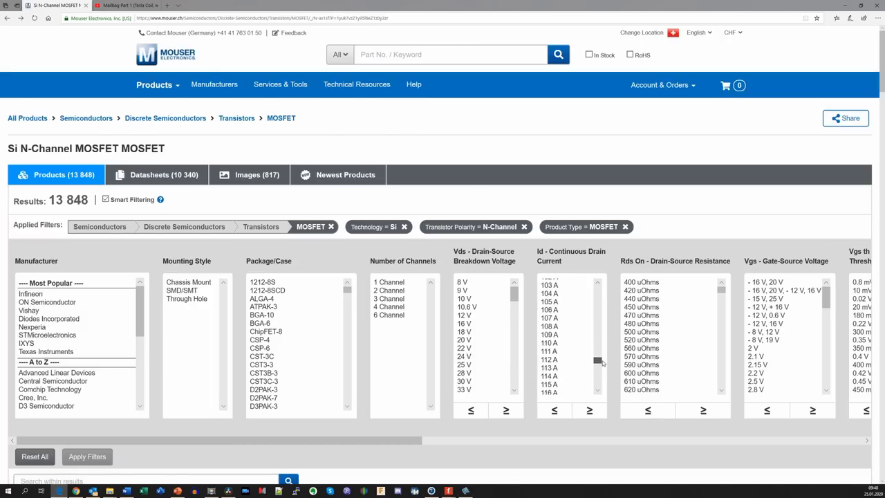
left_click_drag(597, 361, 598, 384)
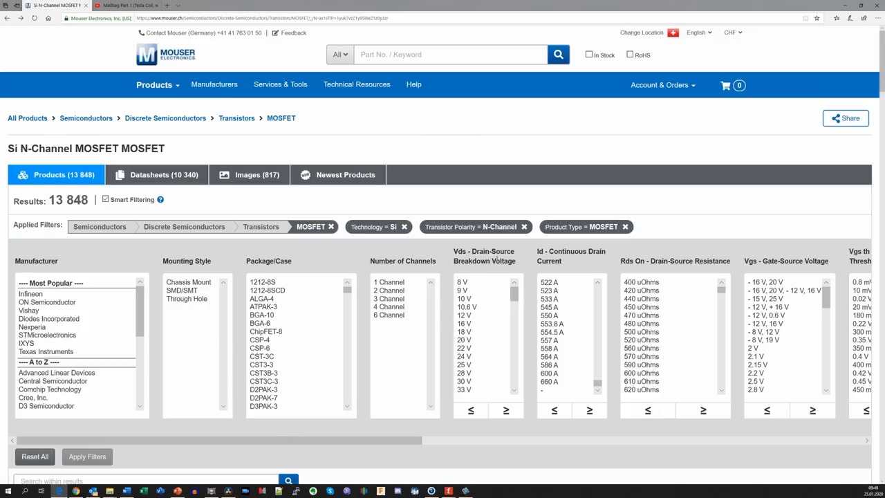
scroll("down", 3)
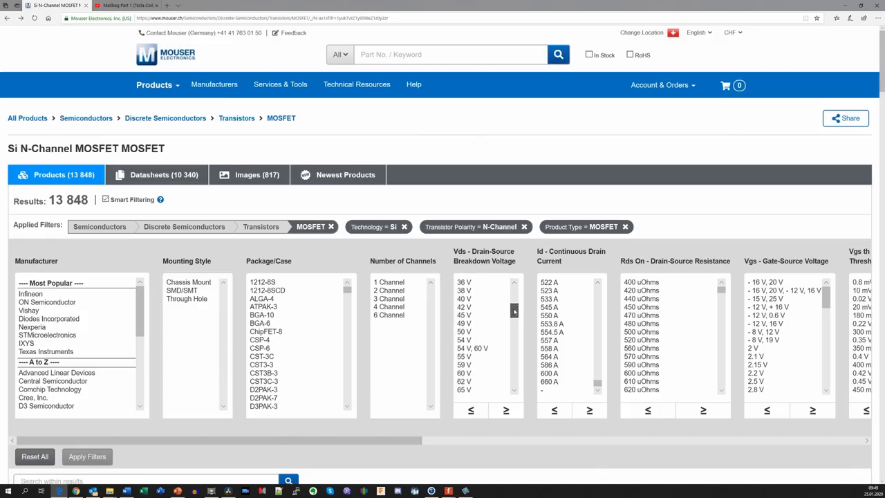
scroll("down", 3)
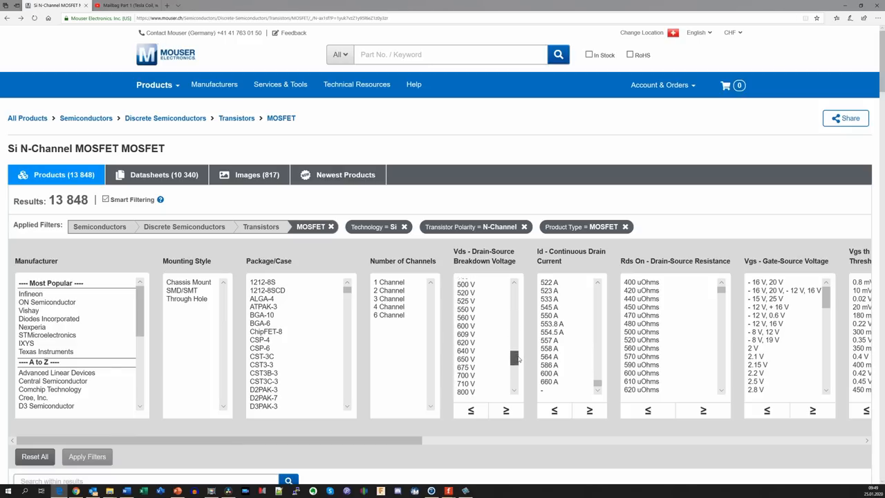
scroll("down", 3)
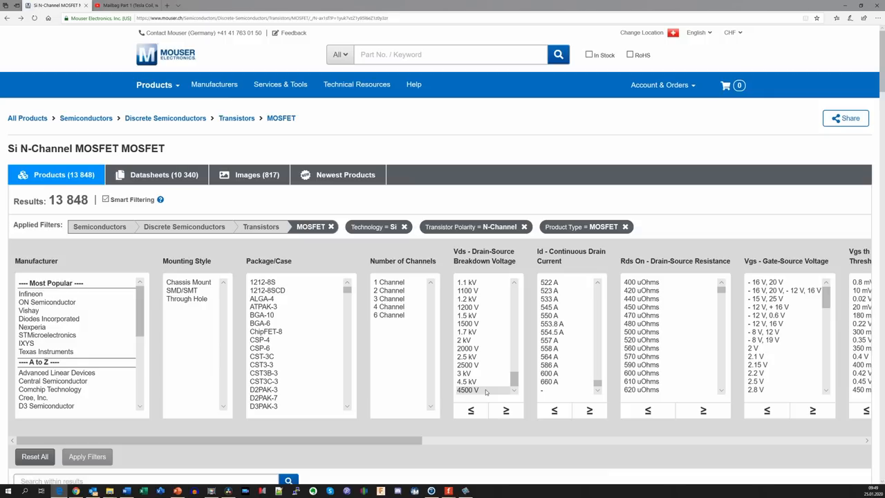
scroll("right", 3)
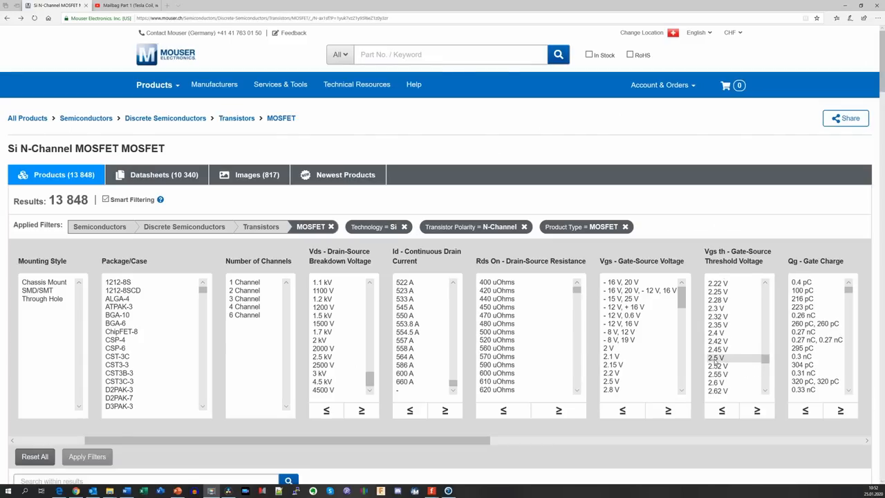
left_click(716, 358)
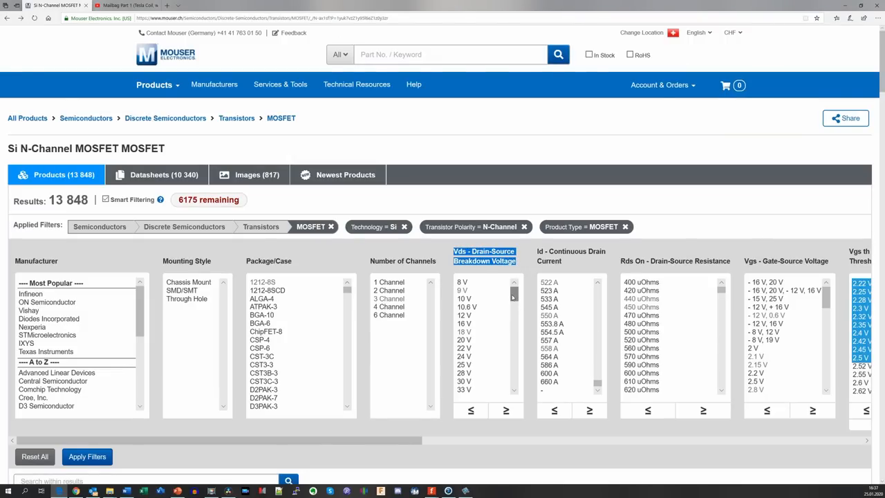
Scroll the Vds breakdown voltage filter list down to values around 75 V.
scroll("down", 3)
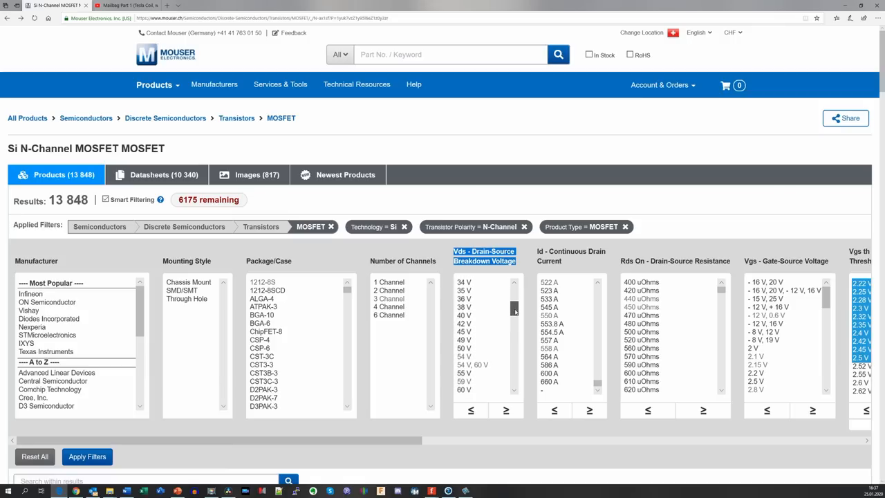
scroll("down", 3)
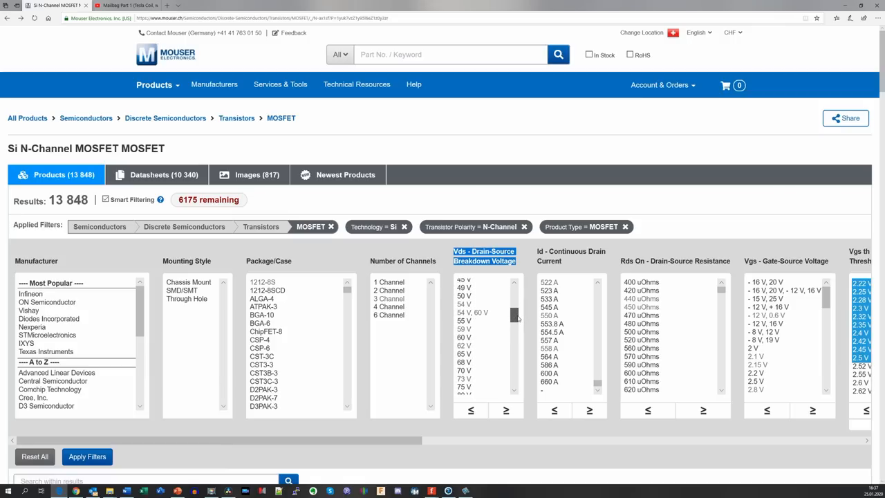